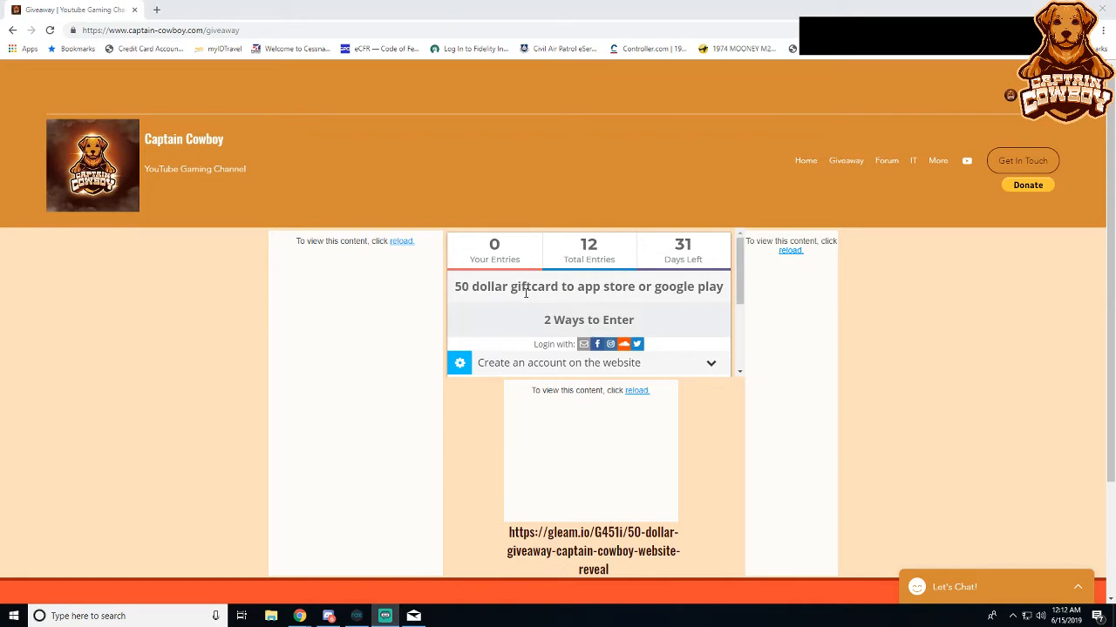
{"action": "mouse_move", "coordinate": [655, 189]}
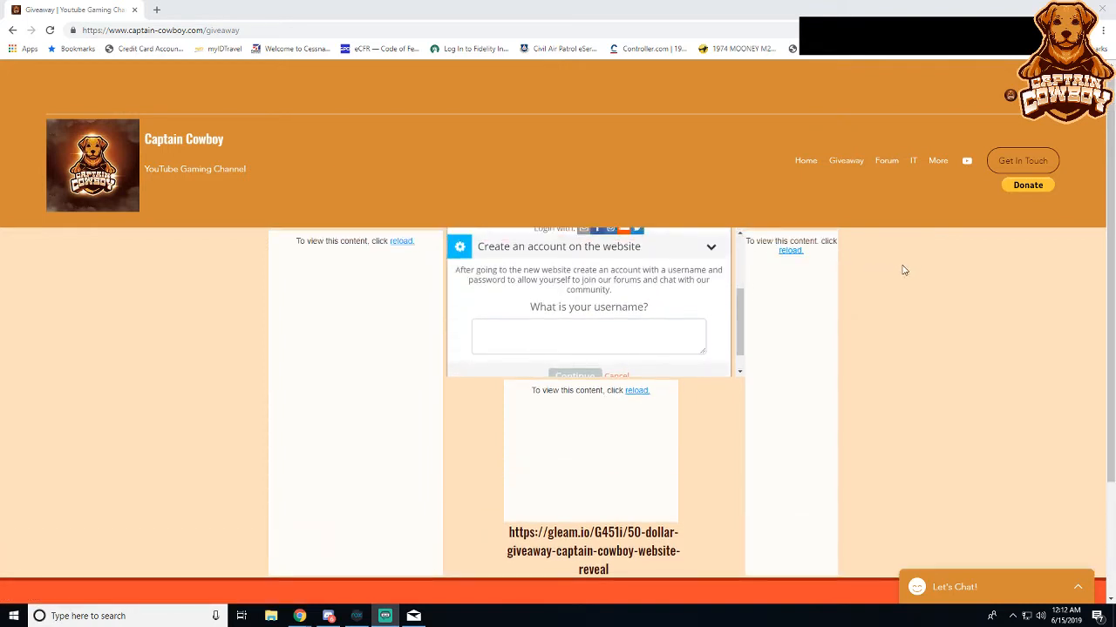
{"action": "mouse_move", "coordinate": [882, 267]}
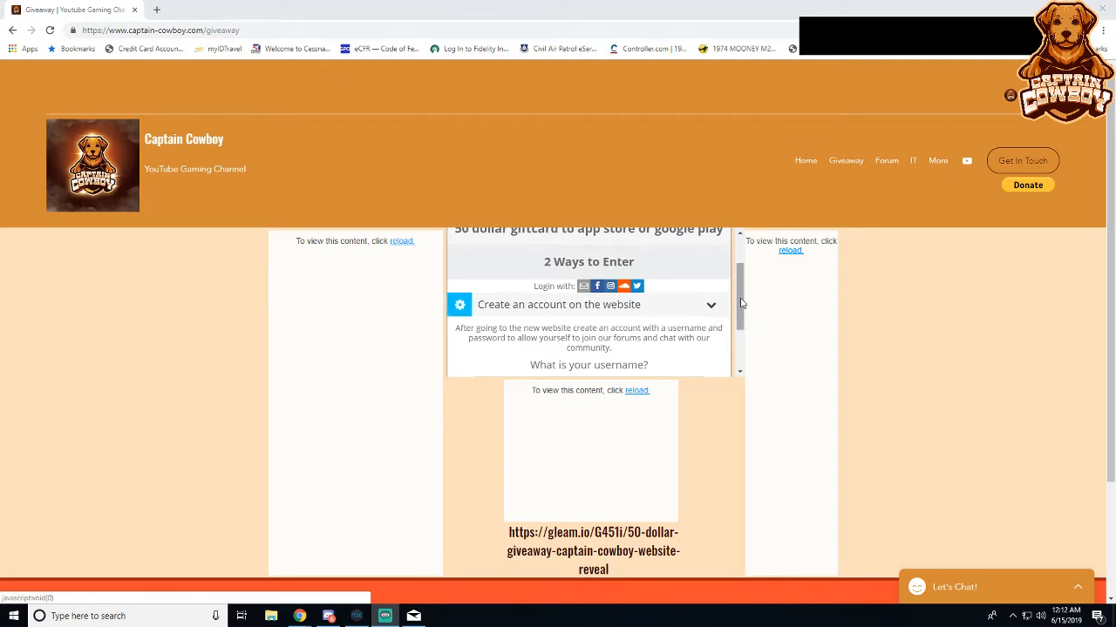
Step: Expand the 'Create an account on the website' giveaway entry to show its username prompt
{"action": "left_click", "coordinate": [938, 160]}
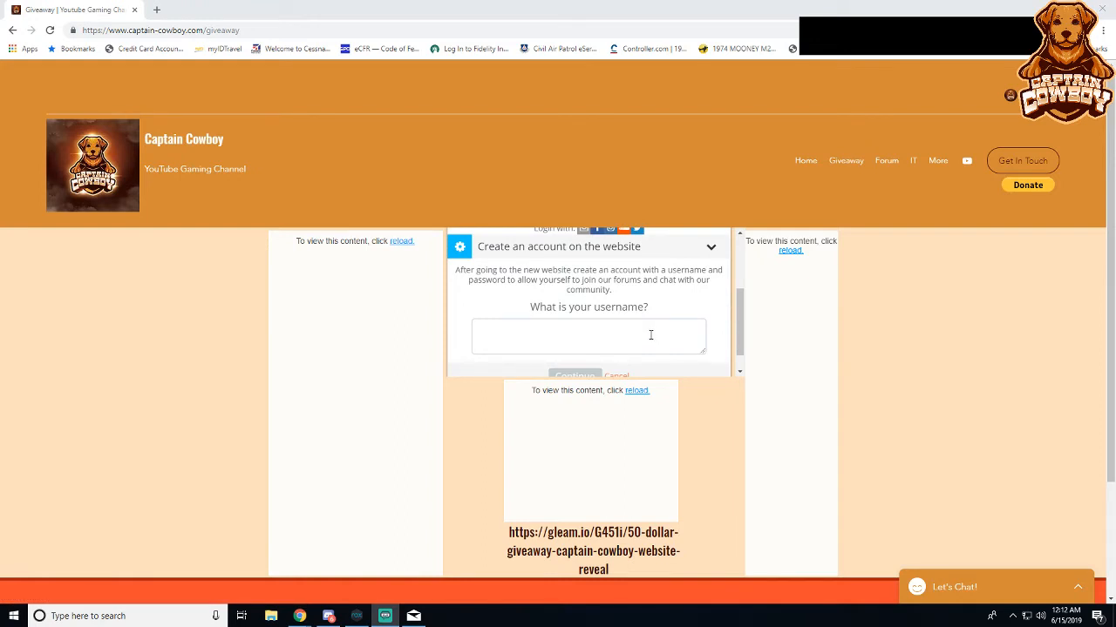
{"action": "scroll", "scroll_direction": "up", "scroll_amount": 3}
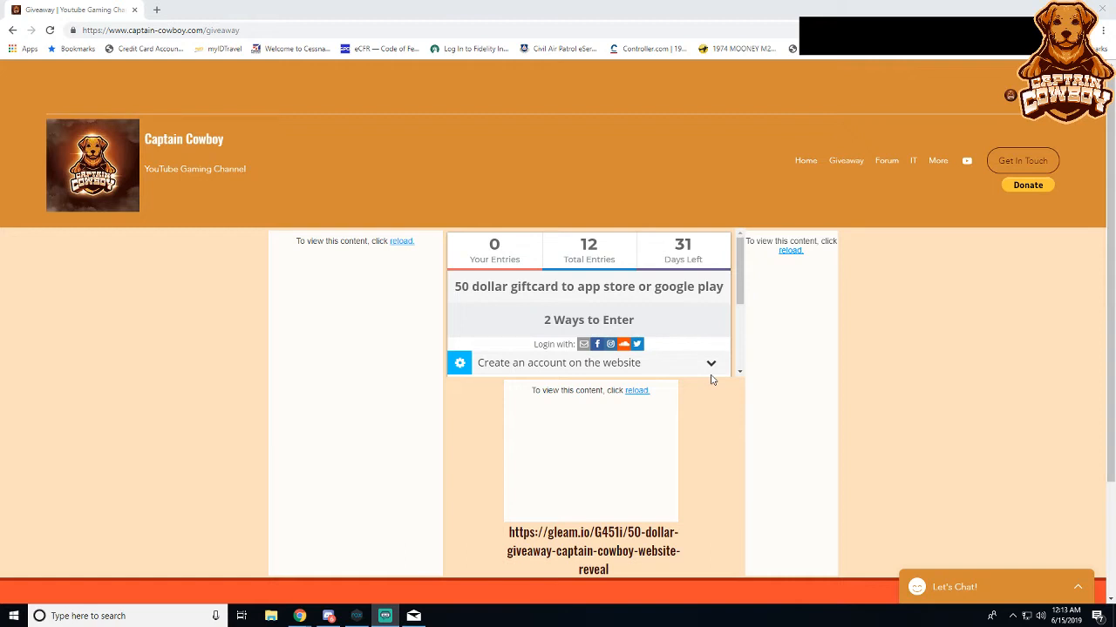
{"action": "left_click", "coordinate": [558, 363]}
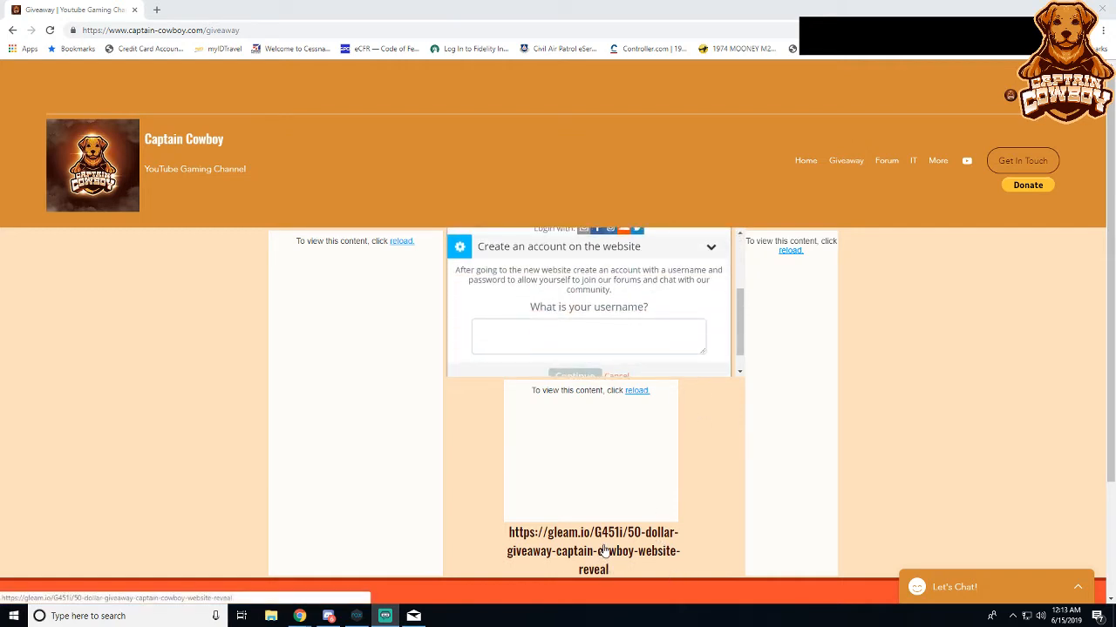
{"action": "mouse_move", "coordinate": [886, 160]}
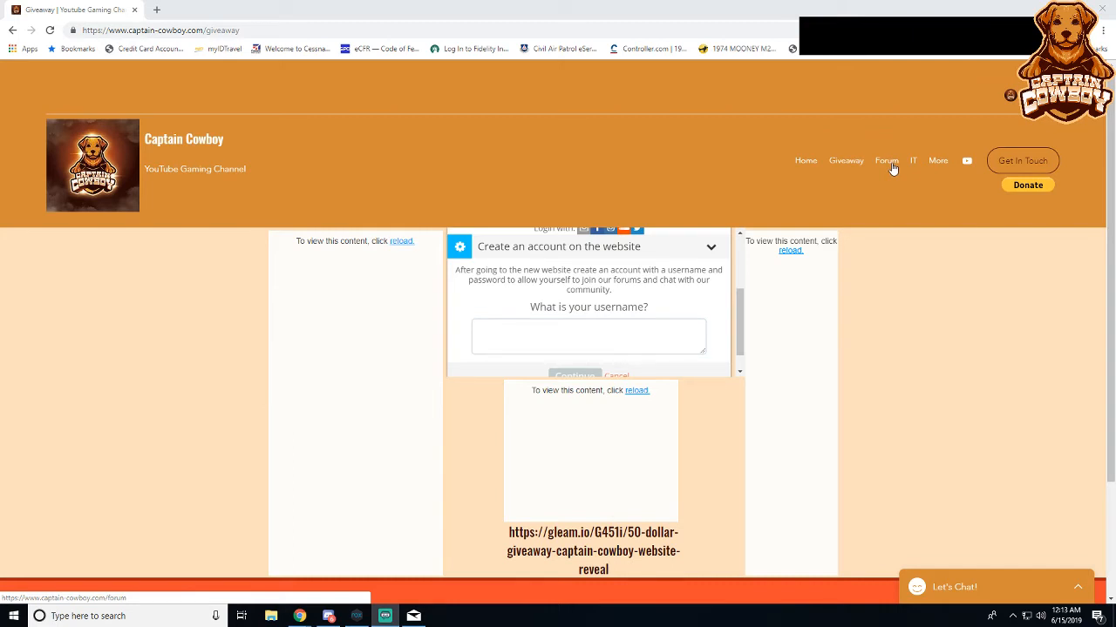
Step: Navigate the forum into the Iron Throne category and its Iron Throne K50 discussion
{"action": "left_click", "coordinate": [885, 161]}
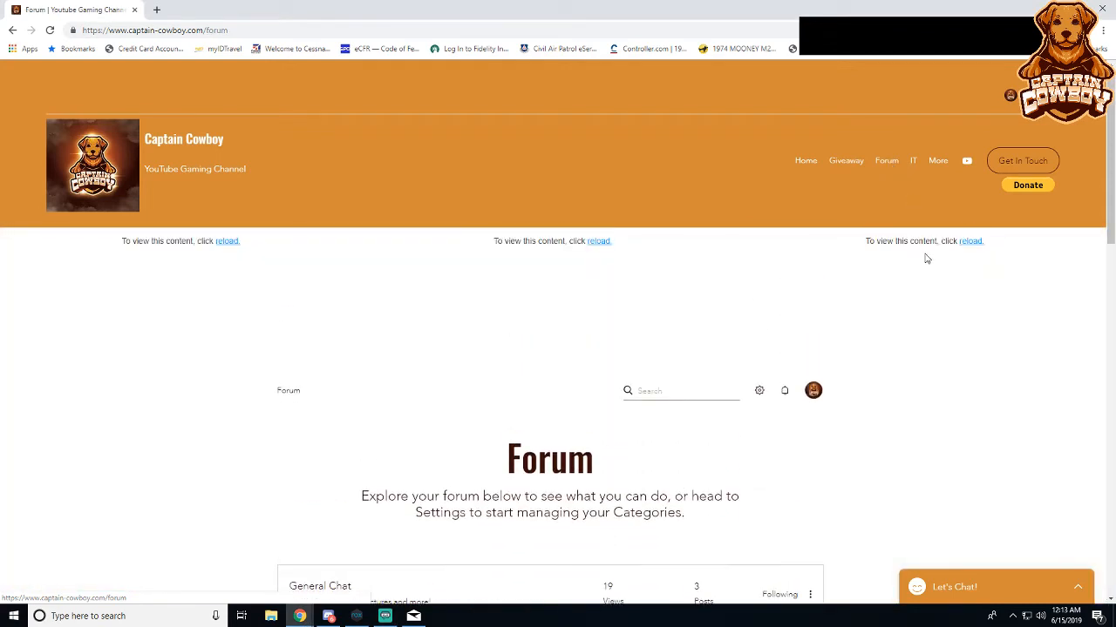
{"action": "scroll", "scroll_direction": "down", "scroll_amount": 3}
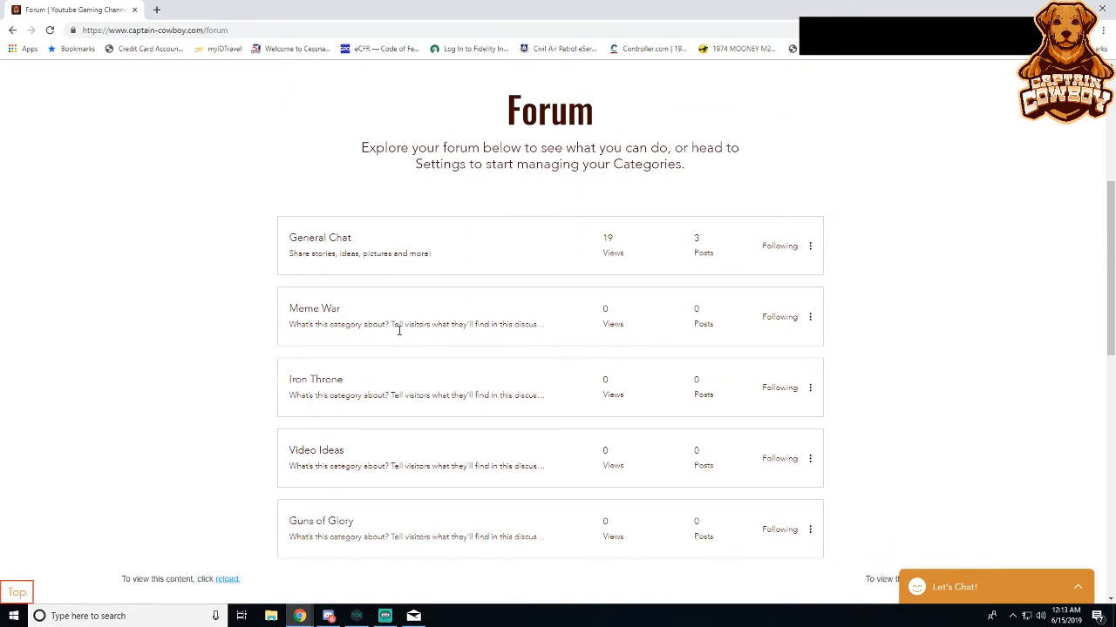
{"action": "left_click", "coordinate": [315, 380]}
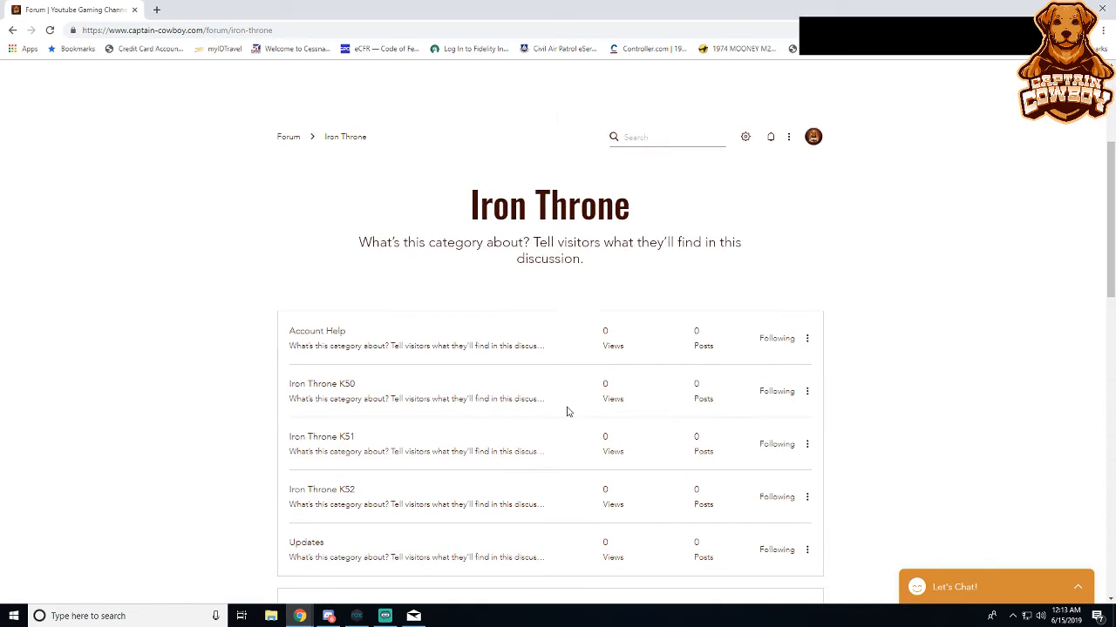
{"action": "left_click", "coordinate": [321, 384]}
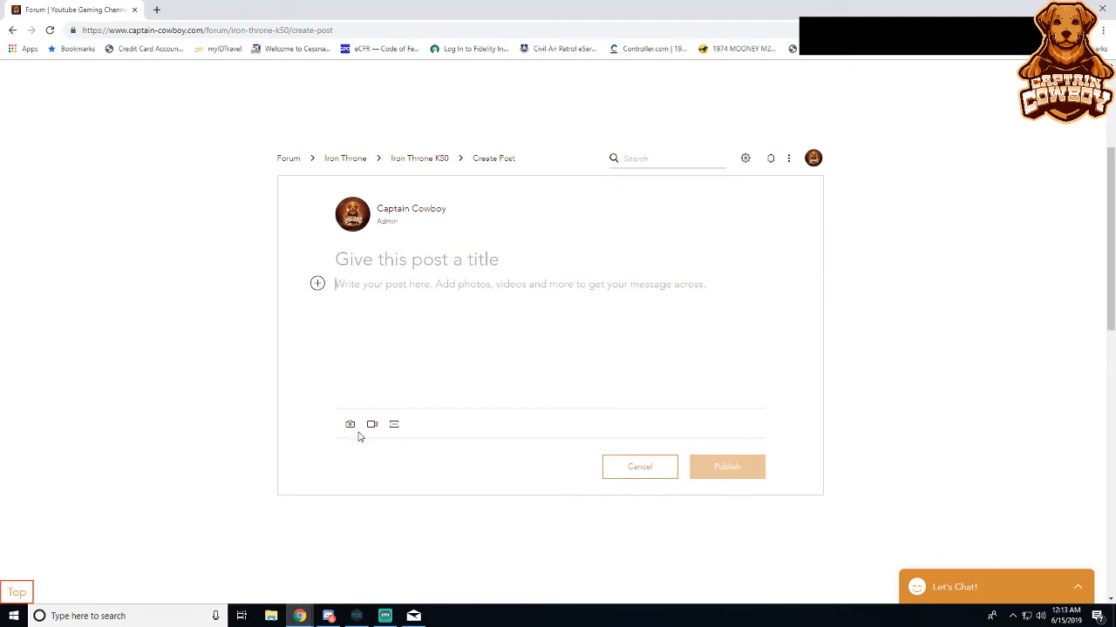
{"action": "mouse_move", "coordinate": [488, 402]}
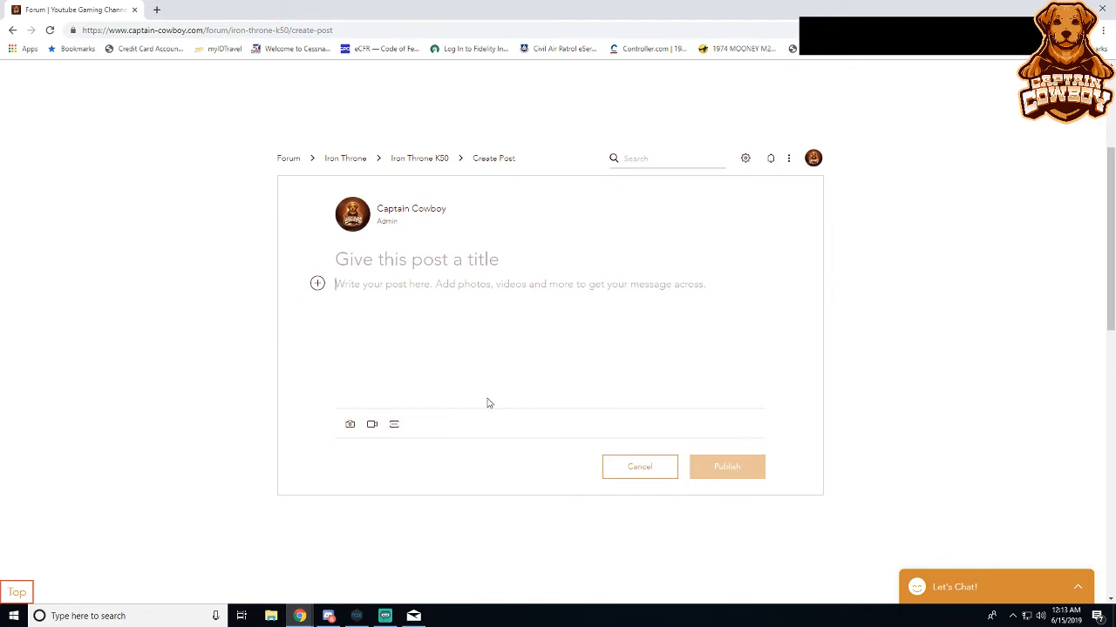
Step: Start an empty create-post form in the Iron Throne K50 category
{"action": "scroll", "scroll_direction": "up", "scroll_amount": 3}
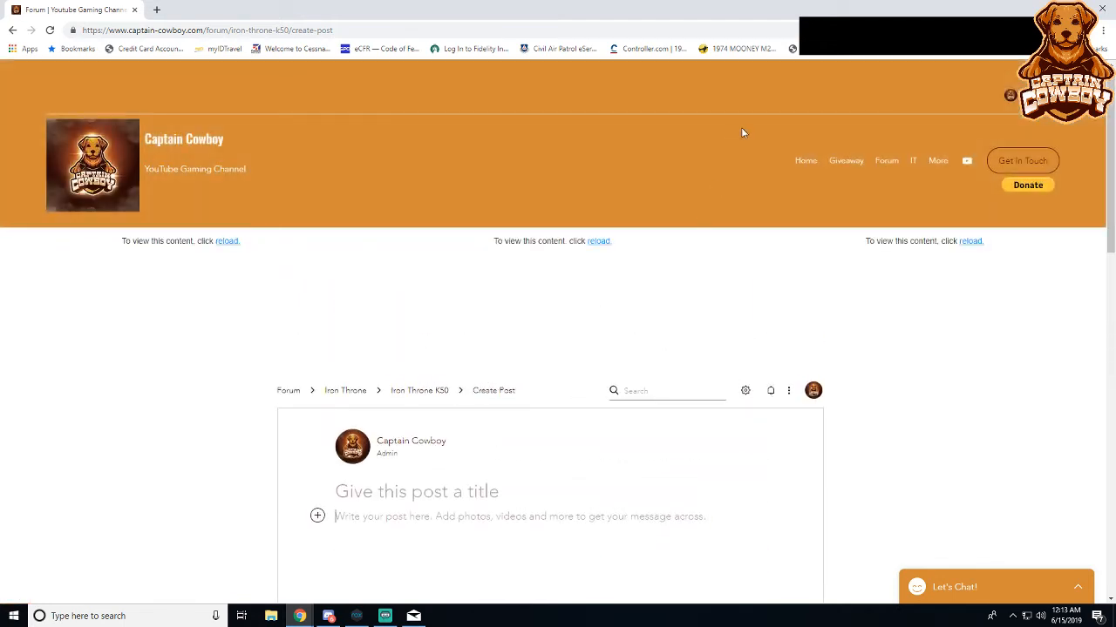
{"action": "left_click", "coordinate": [937, 161]}
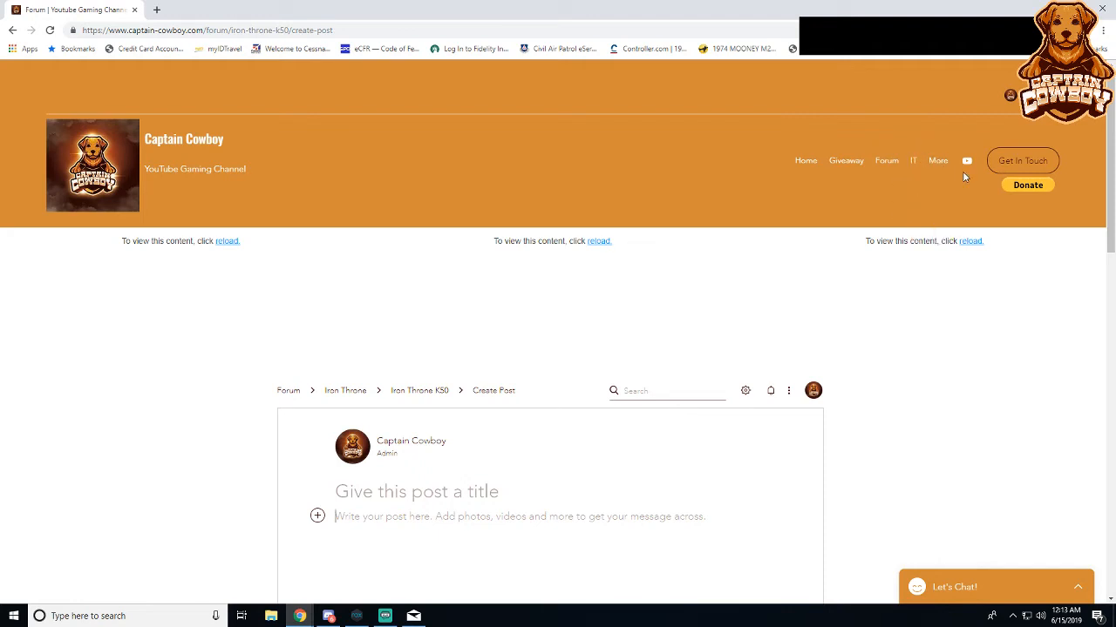
{"action": "mouse_move", "coordinate": [943, 174]}
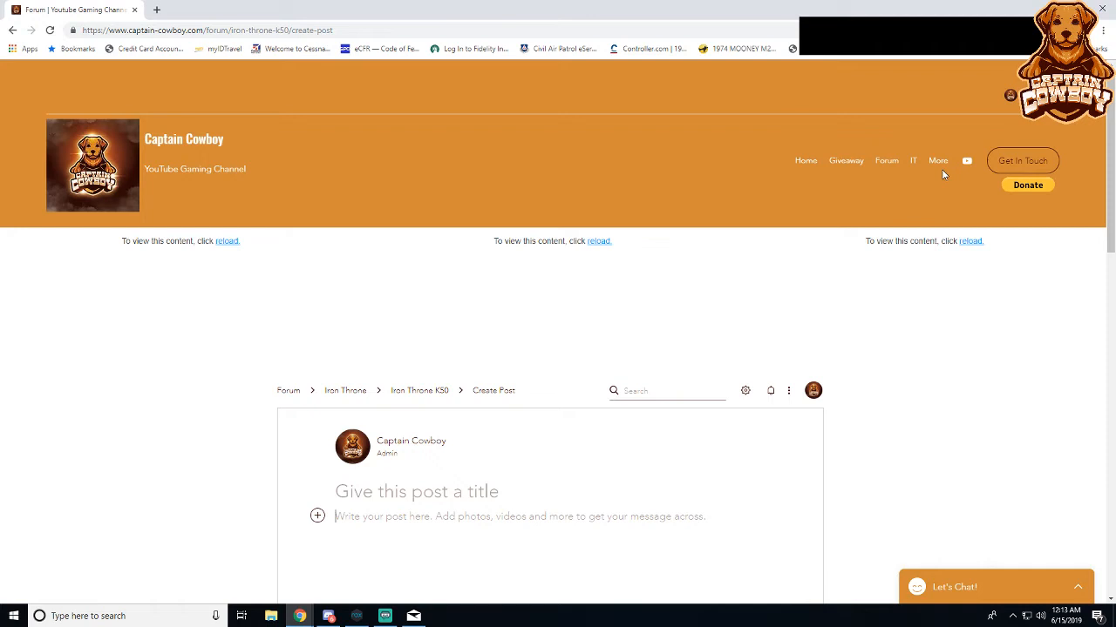
{"action": "left_click", "coordinate": [938, 160]}
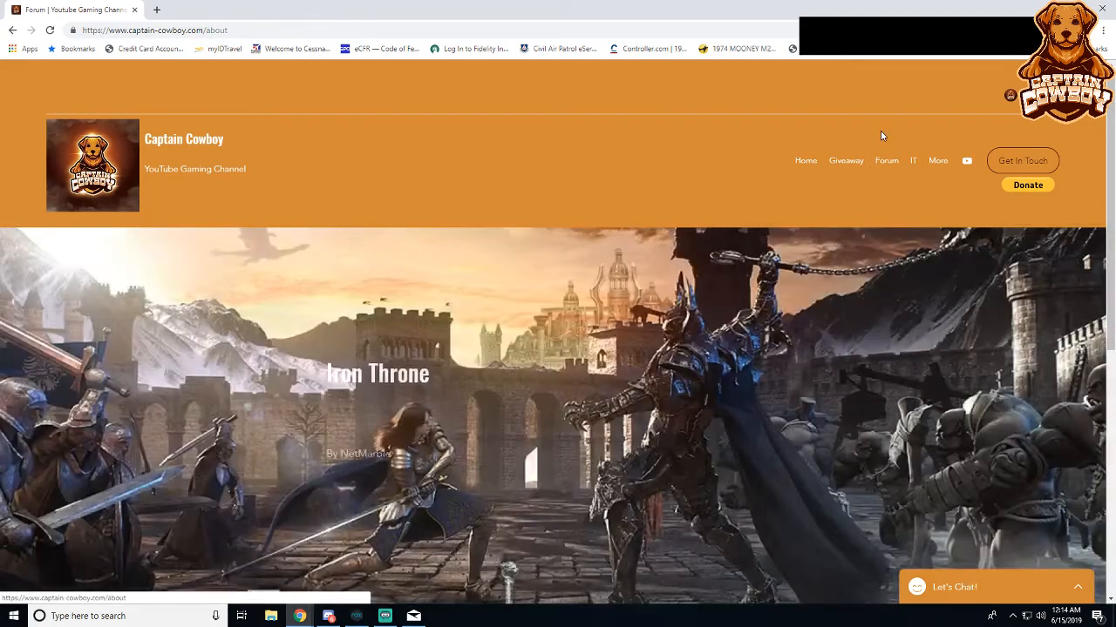
{"action": "scroll", "scroll_direction": "down", "scroll_amount": 3}
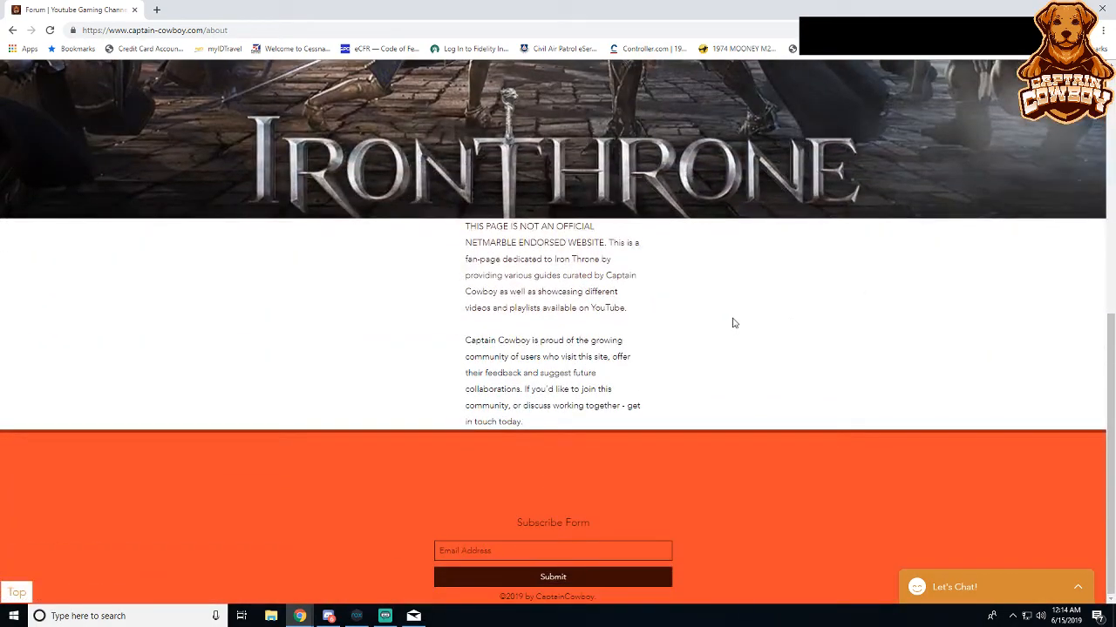
{"action": "scroll", "scroll_direction": "up", "scroll_amount": 3}
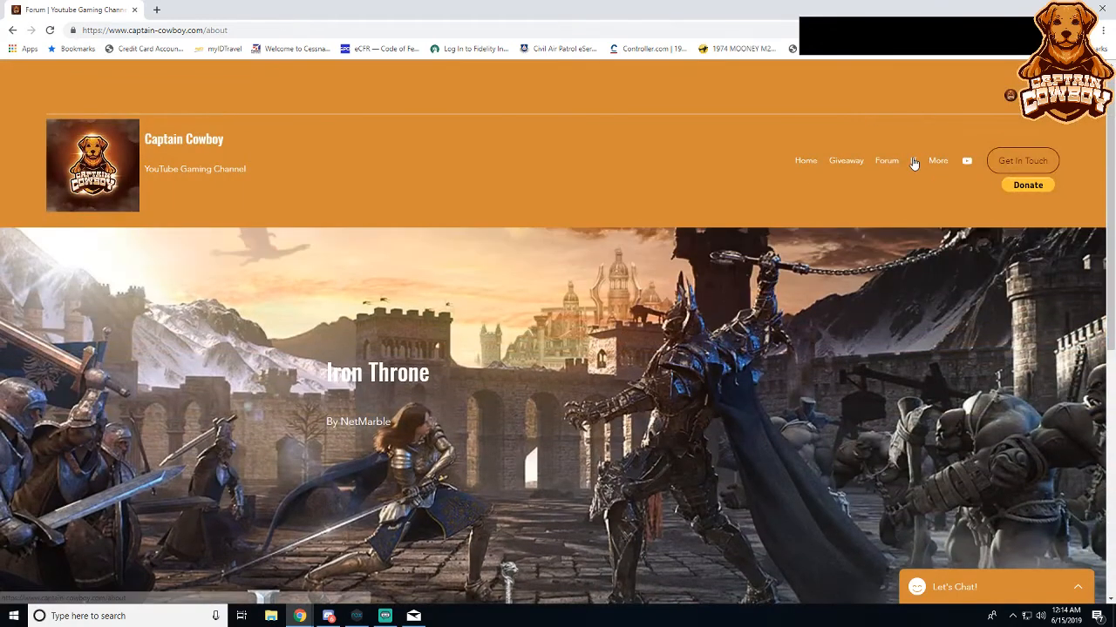
{"action": "left_click", "coordinate": [938, 160]}
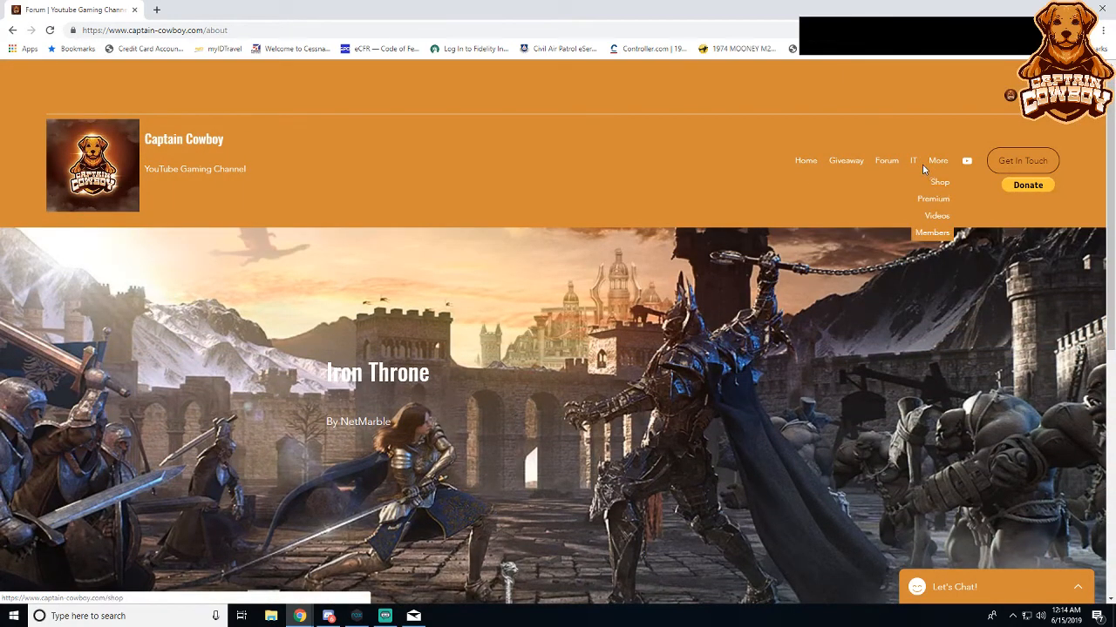
{"action": "mouse_move", "coordinate": [934, 165]}
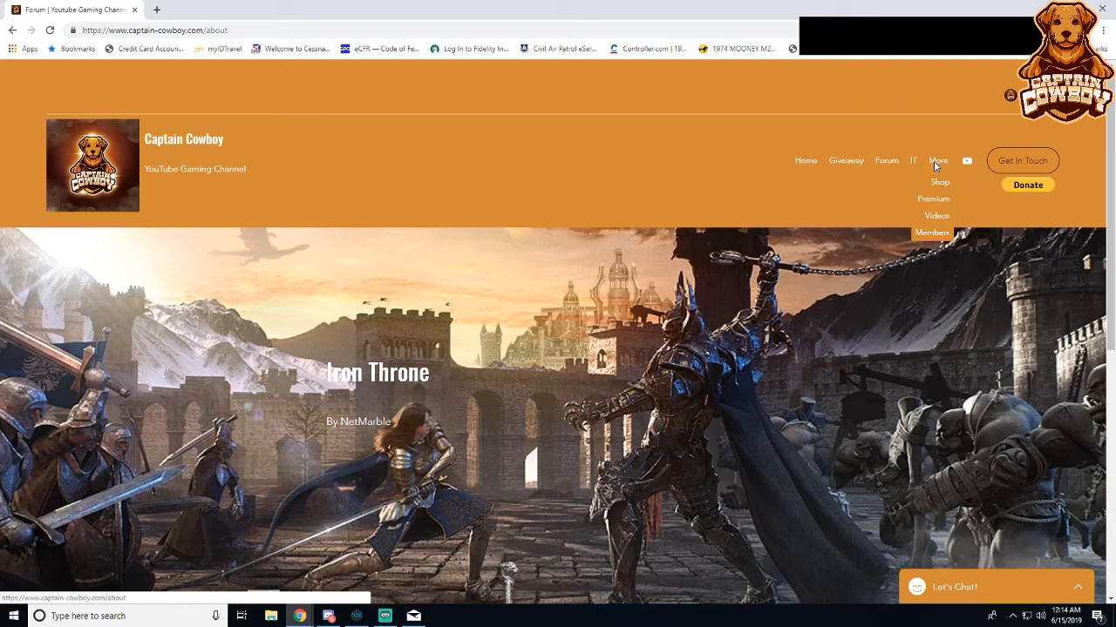
{"action": "mouse_move", "coordinate": [948, 195]}
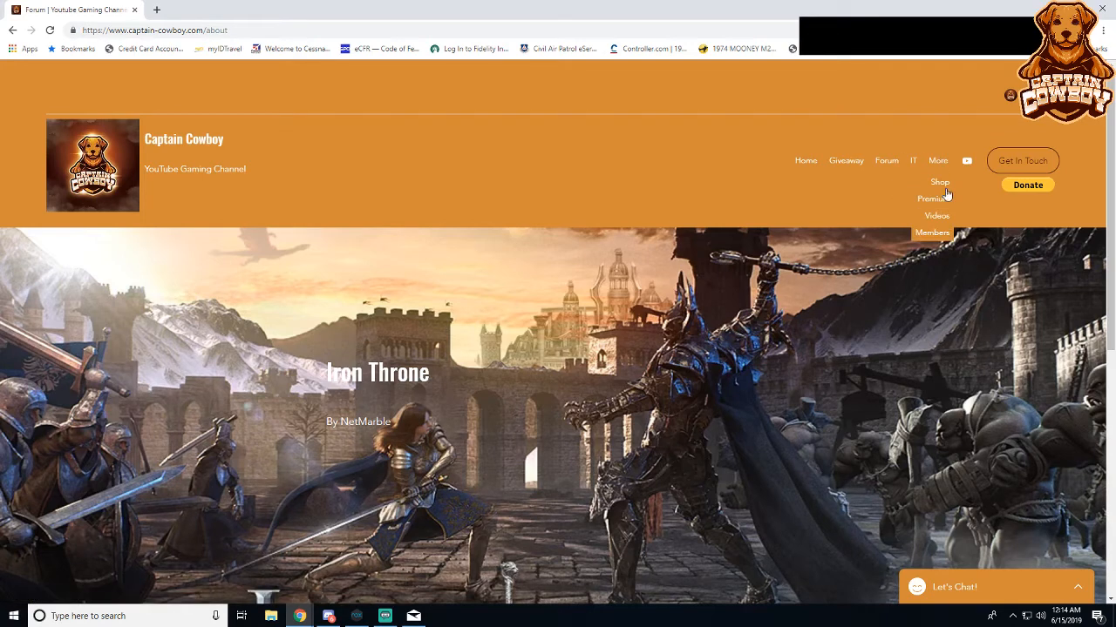
{"action": "mouse_move", "coordinate": [934, 198]}
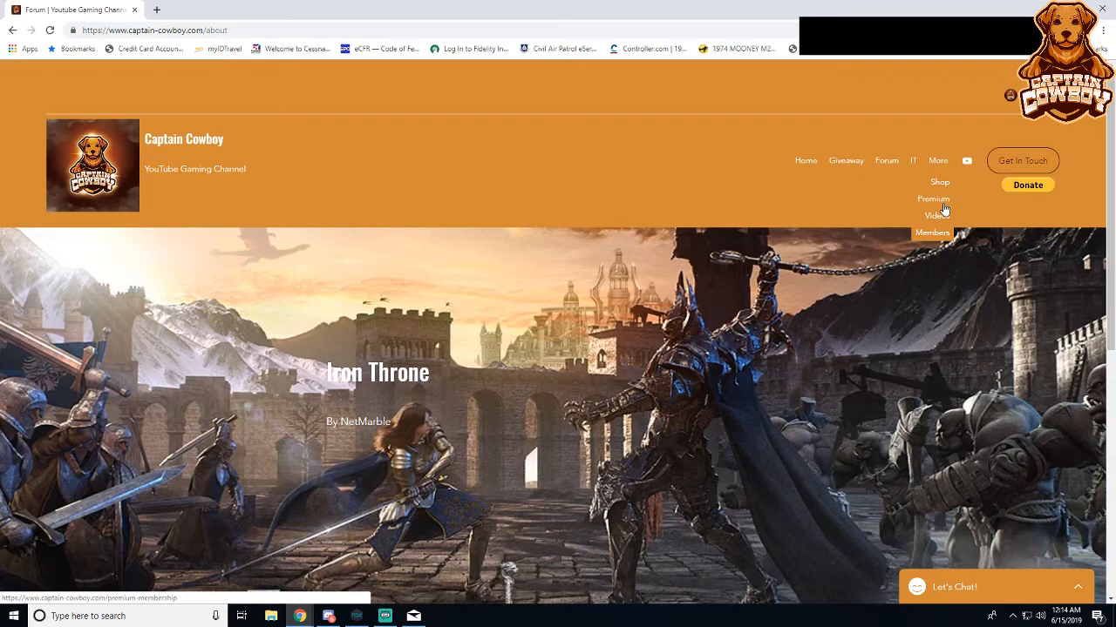
{"action": "mouse_move", "coordinate": [957, 195]}
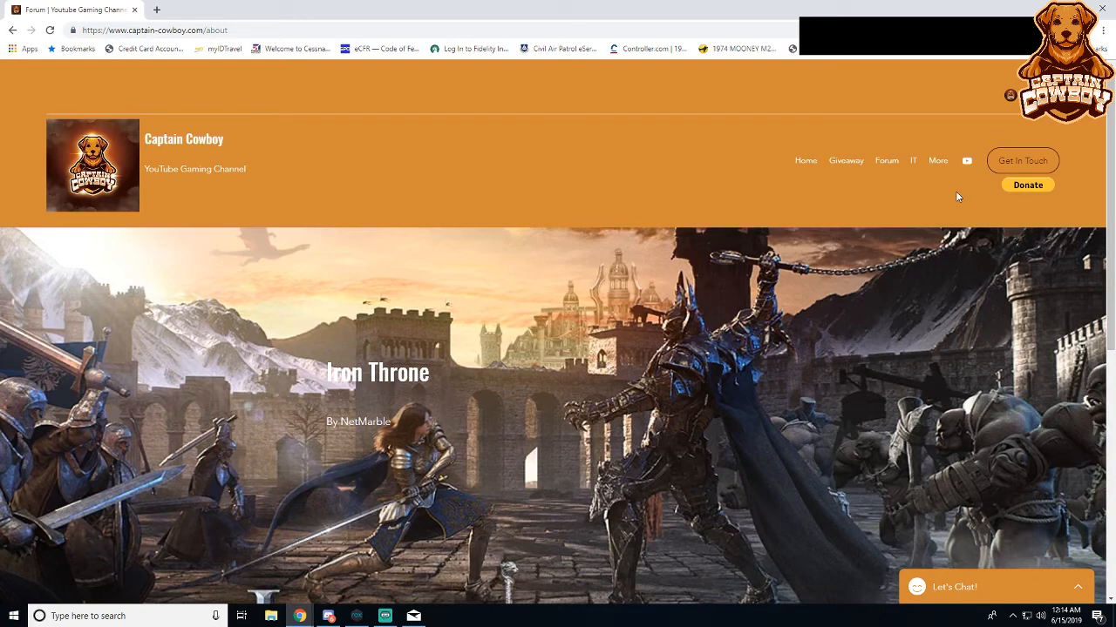
Step: Return to the home page and browse its shop carousel, videos and Get in Touch social links
{"action": "left_click", "coordinate": [183, 140]}
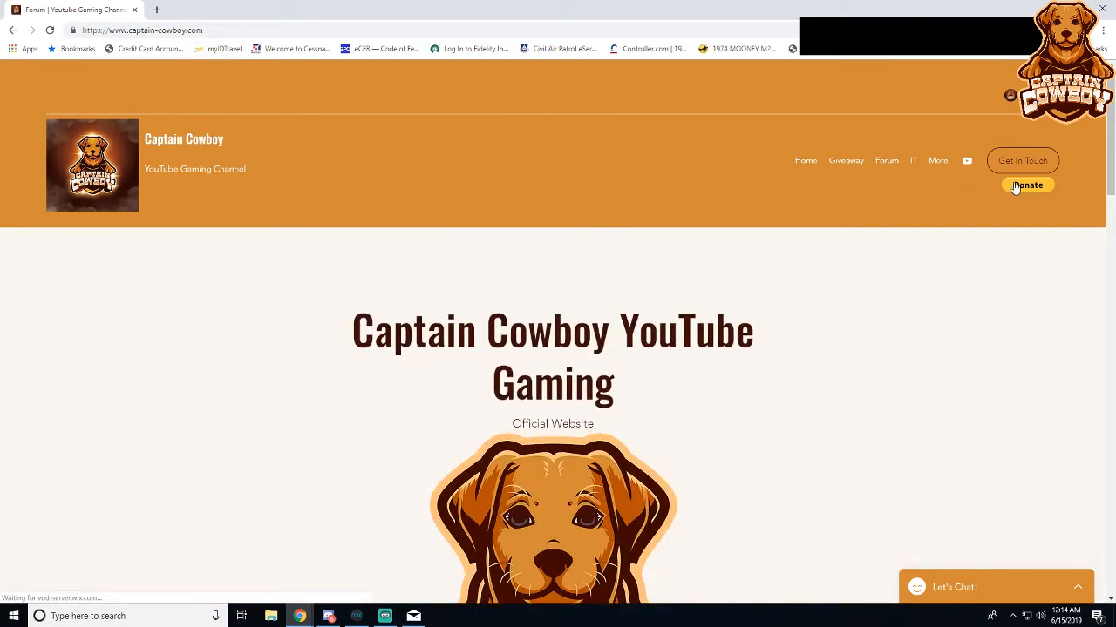
{"action": "mouse_move", "coordinate": [893, 258]}
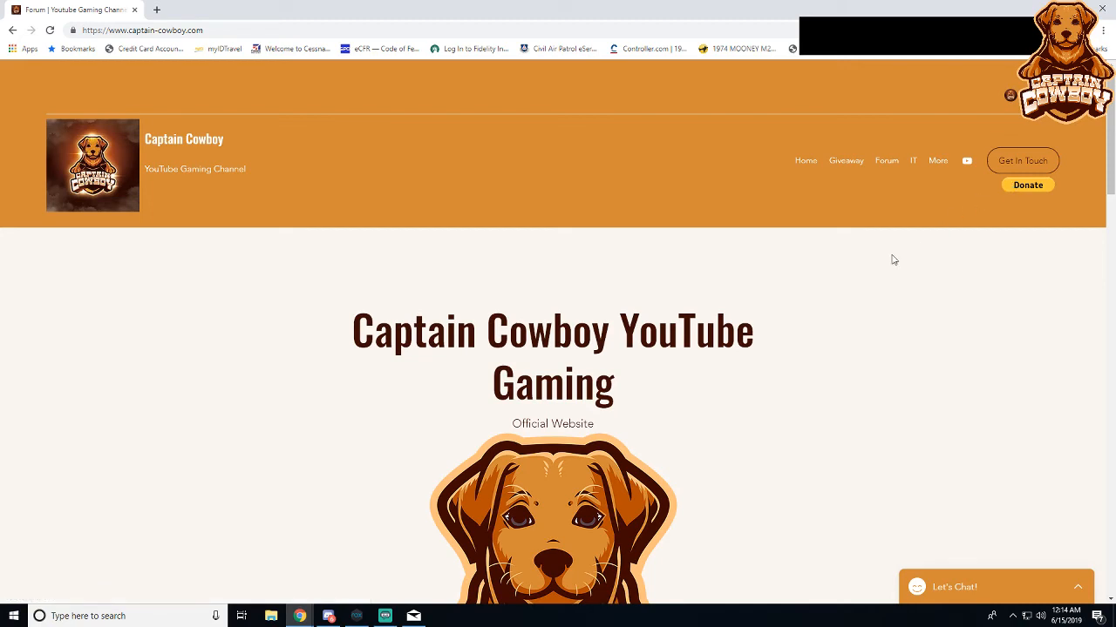
{"action": "scroll", "scroll_direction": "down", "scroll_amount": 3}
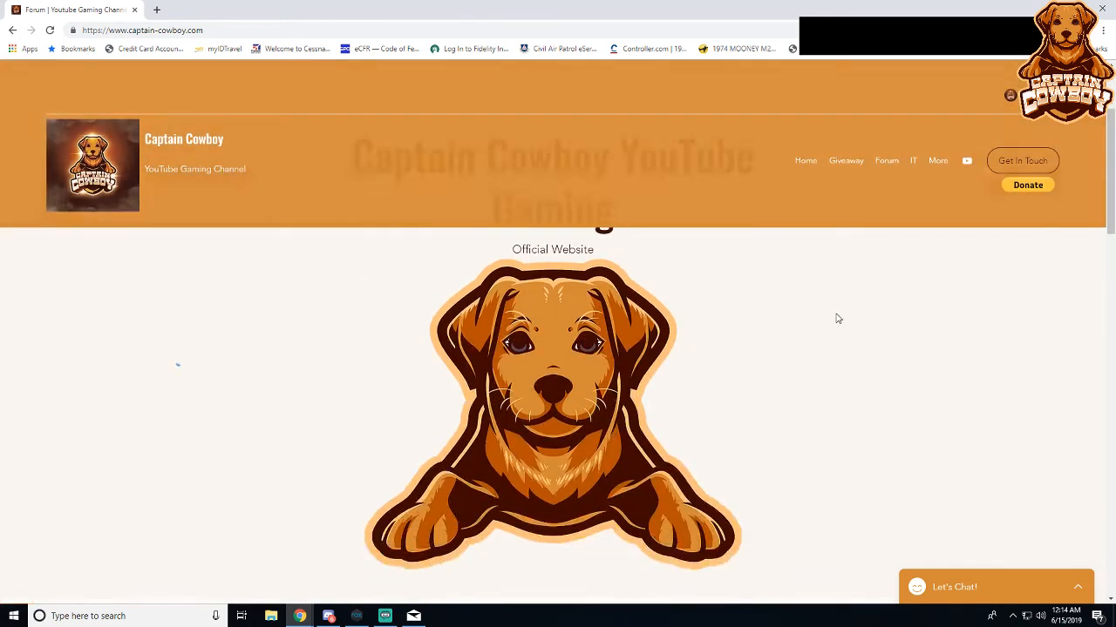
{"action": "scroll", "scroll_direction": "down", "scroll_amount": 3}
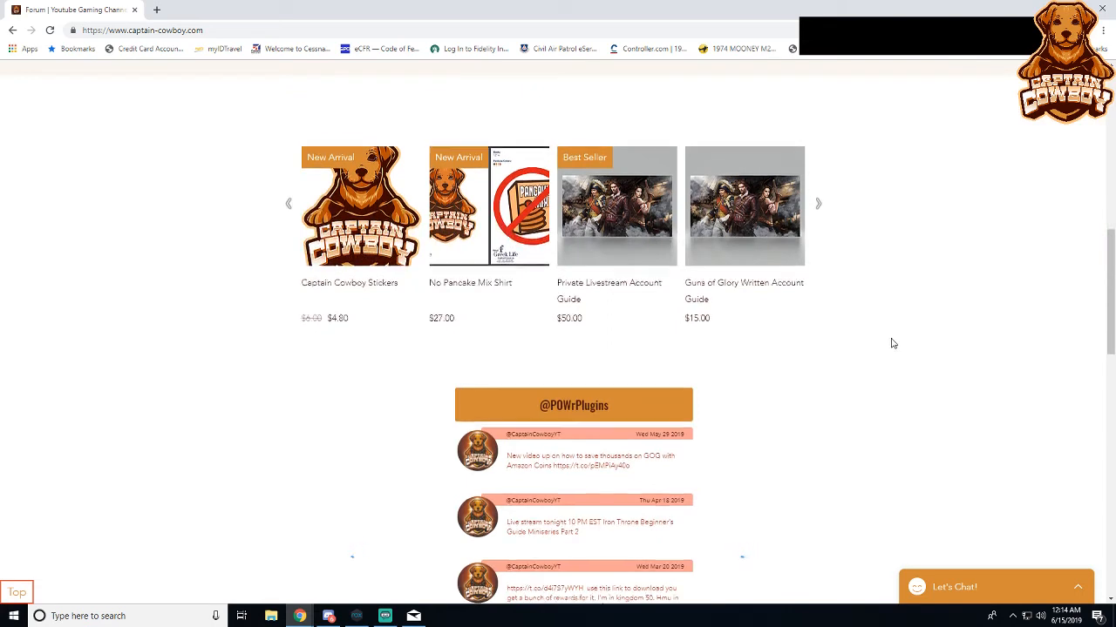
{"action": "scroll", "scroll_direction": "up", "scroll_amount": 3}
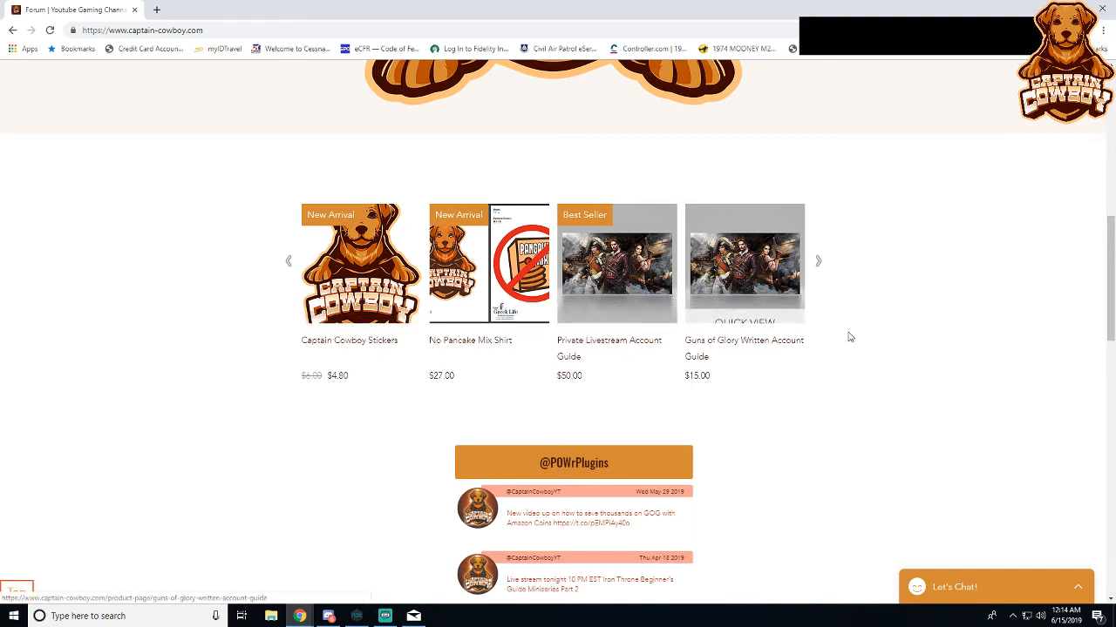
{"action": "scroll", "scroll_direction": "down", "scroll_amount": 3}
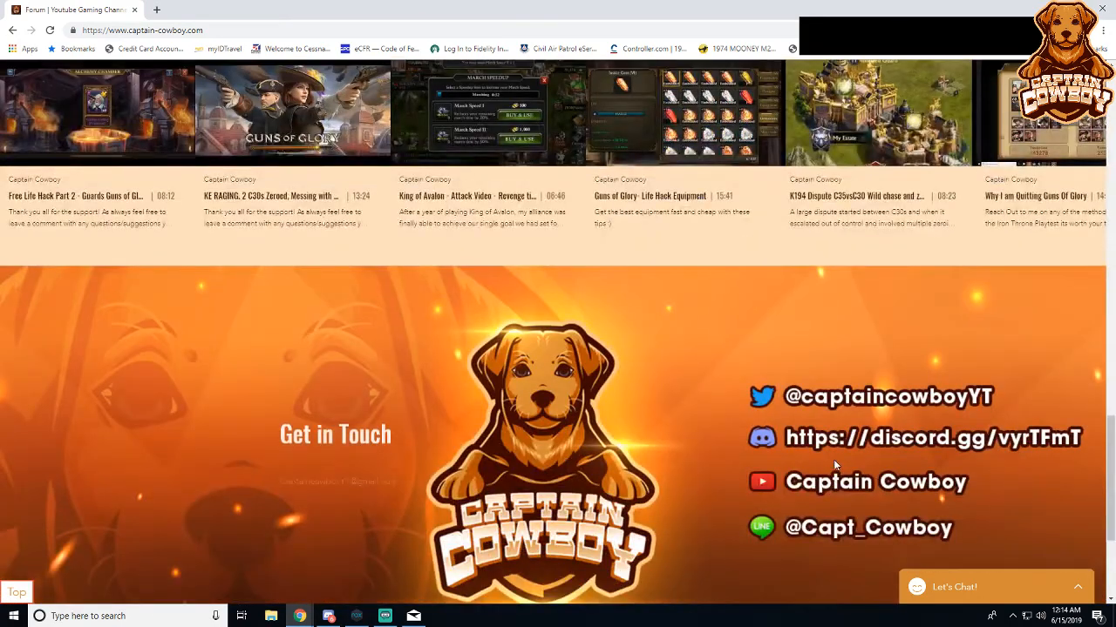
{"action": "scroll", "scroll_direction": "up", "scroll_amount": 3}
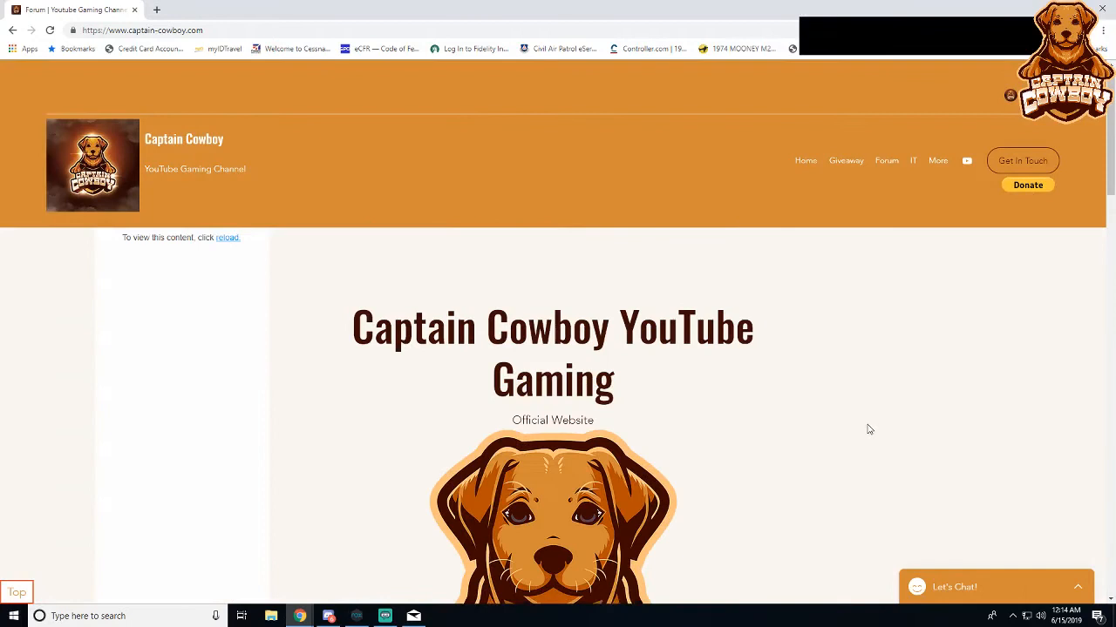
Step: Go to the Giveaway page showing the 50 dollar gift card entry widget
{"action": "left_click", "coordinate": [845, 161]}
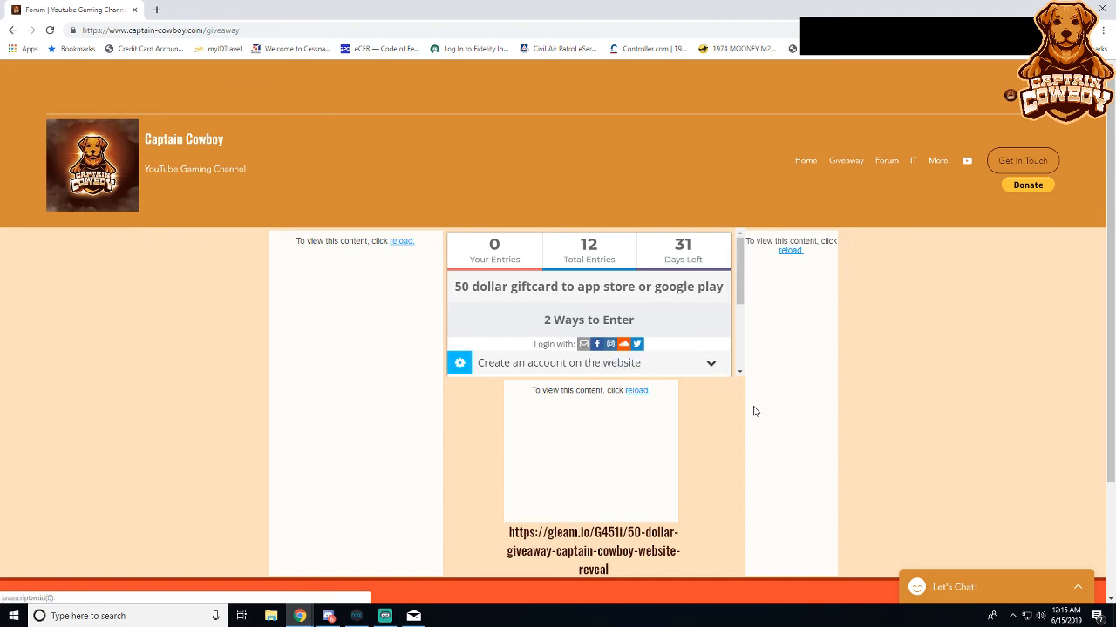
{"action": "mouse_move", "coordinate": [807, 287]}
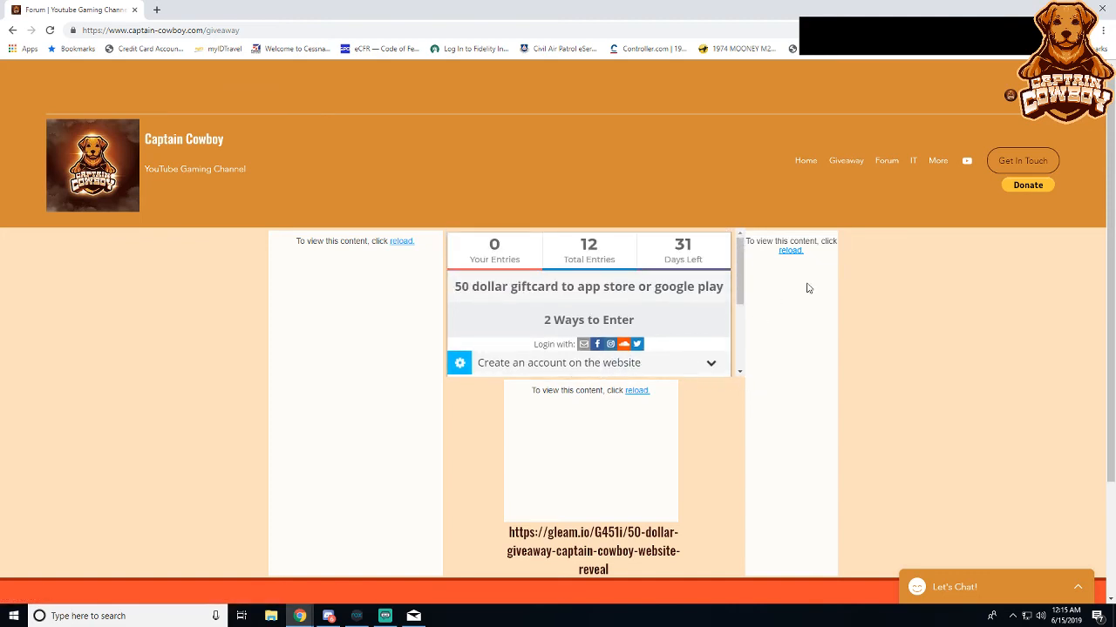
{"action": "mouse_move", "coordinate": [955, 354]}
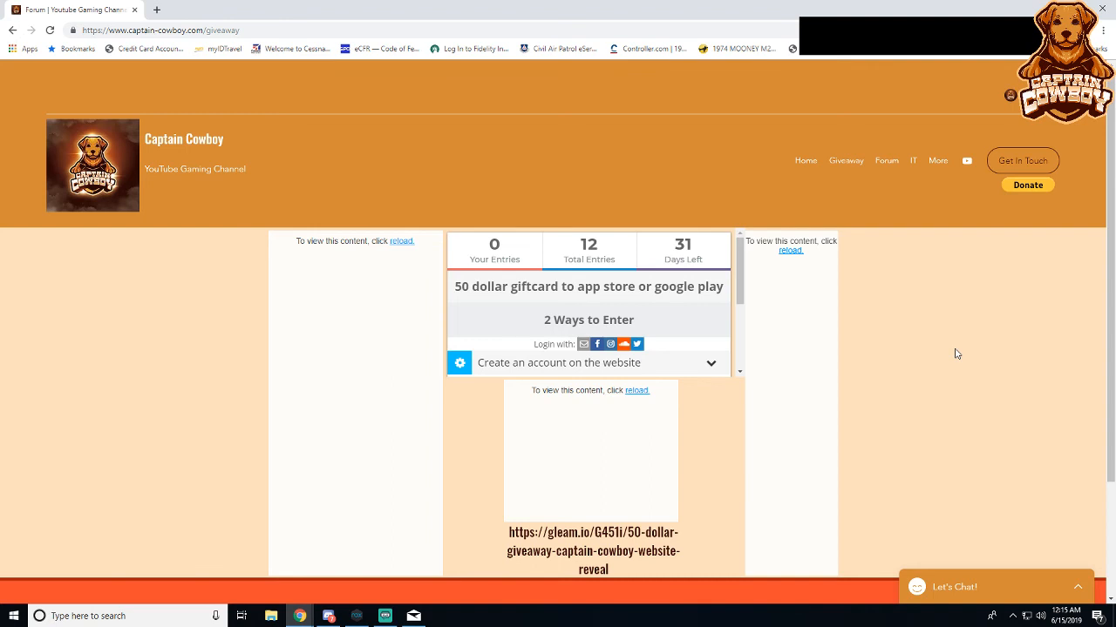
{"action": "mouse_move", "coordinate": [966, 391]}
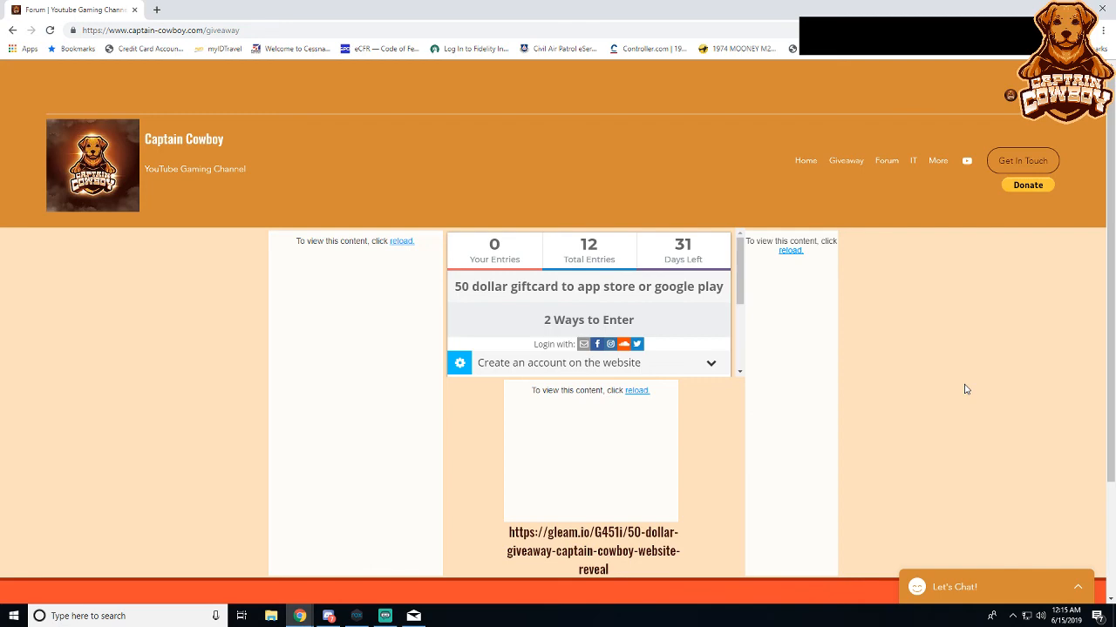